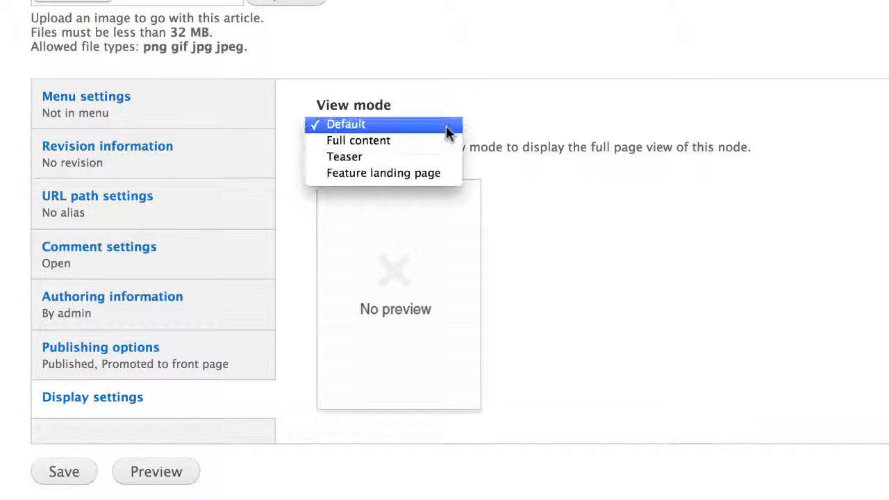
Check the article View mode dropdown, then review the Display Suite Extras 'Extra fields' and 'Other' tabs.
click(358, 124)
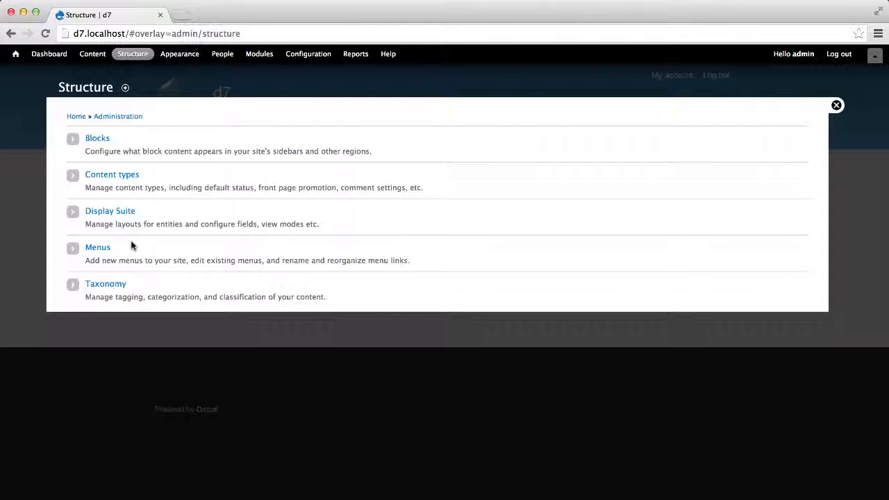
click(110, 210)
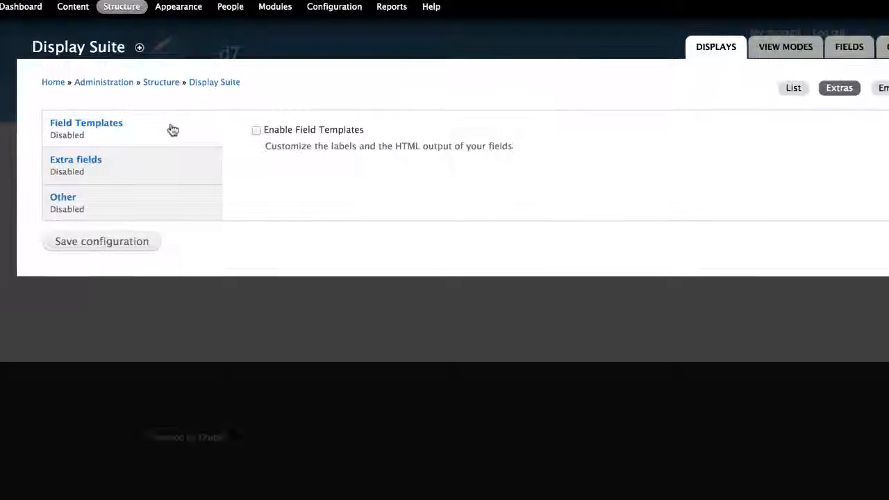
click(76, 165)
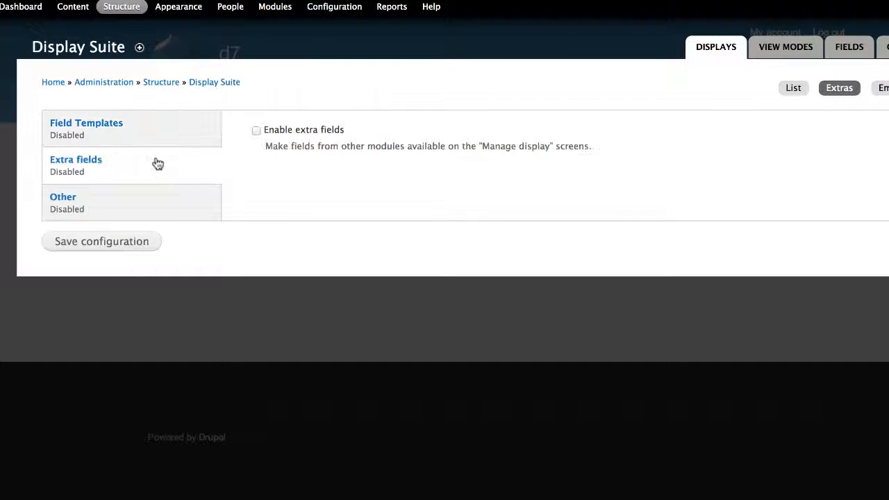
click(63, 196)
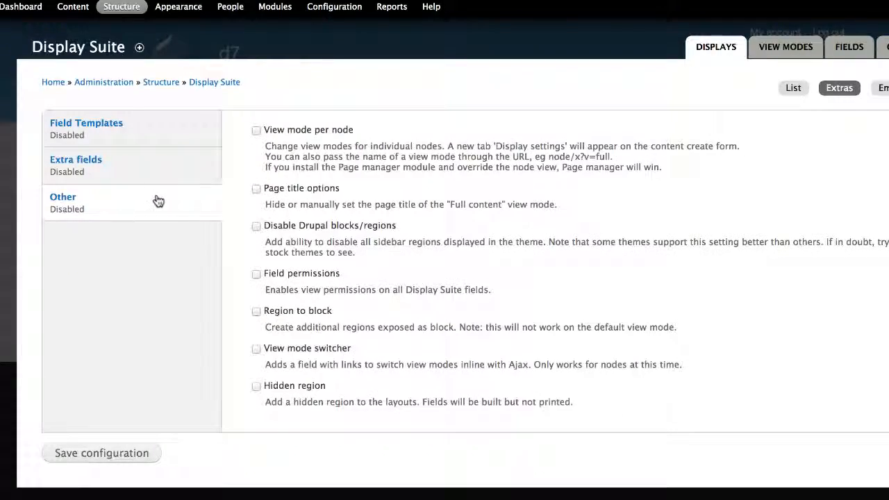
mouse_move(185, 442)
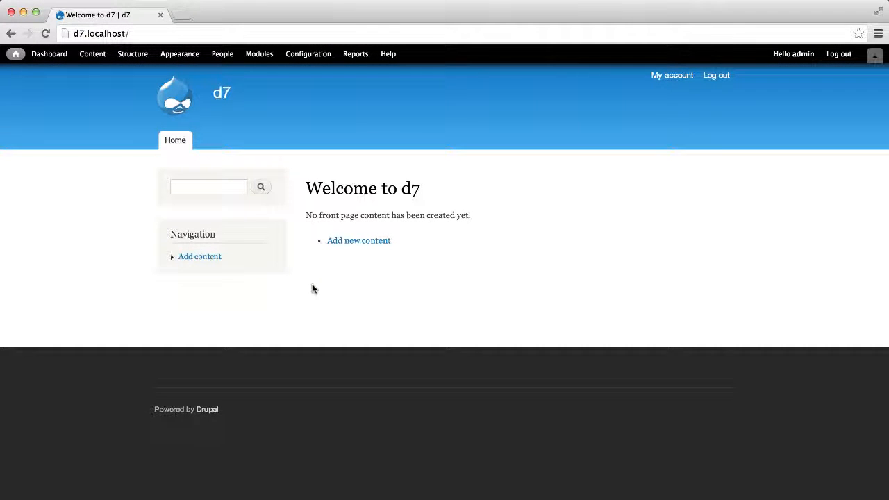
Switch on the Display Suite Extras module and save the module configuration.
click(259, 54)
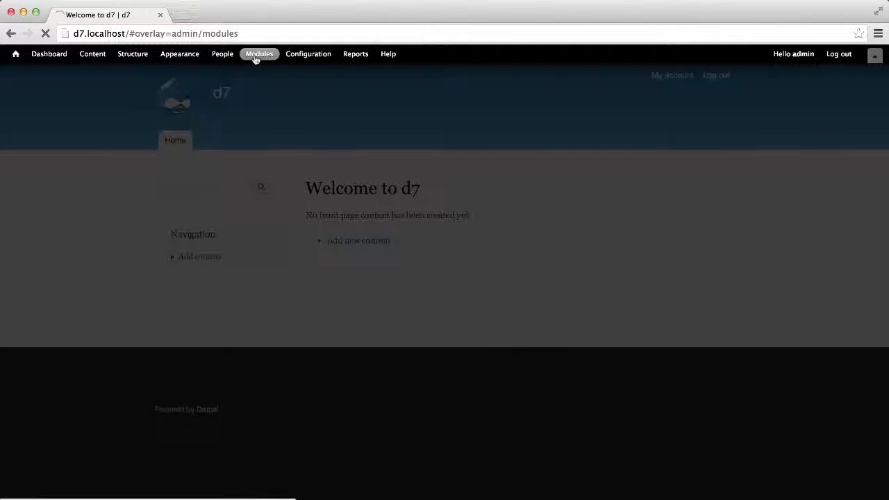
click(259, 54)
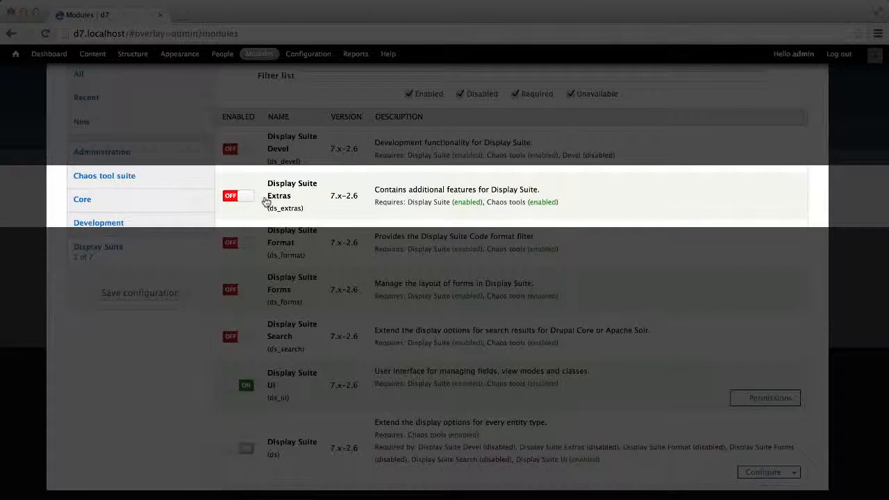
click(246, 196)
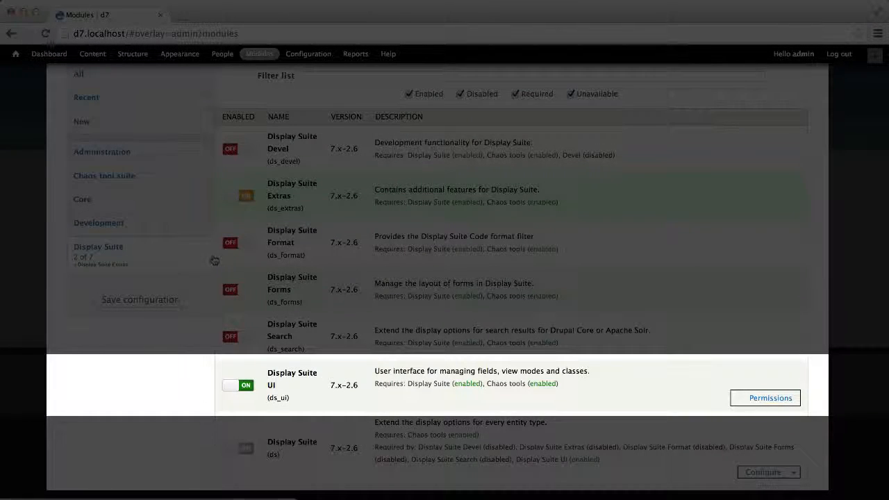
click(139, 299)
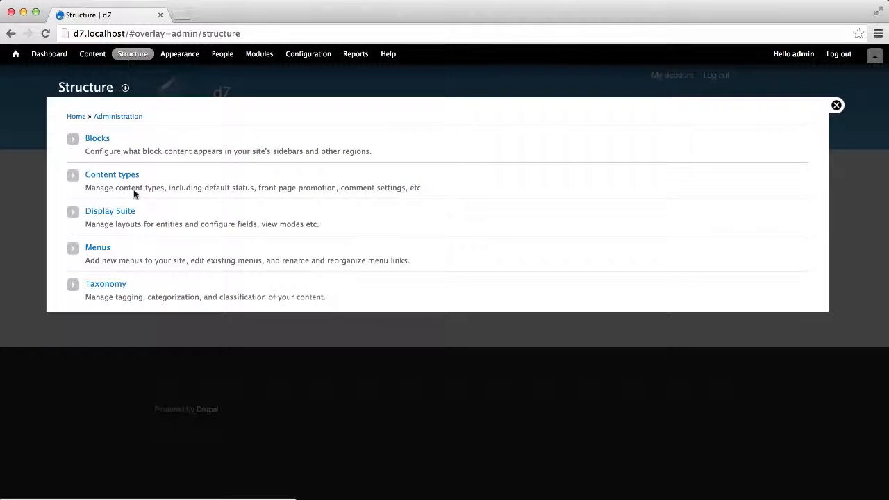
Enable 'View mode per node' on the Display Suite Extras Other tab.
click(110, 210)
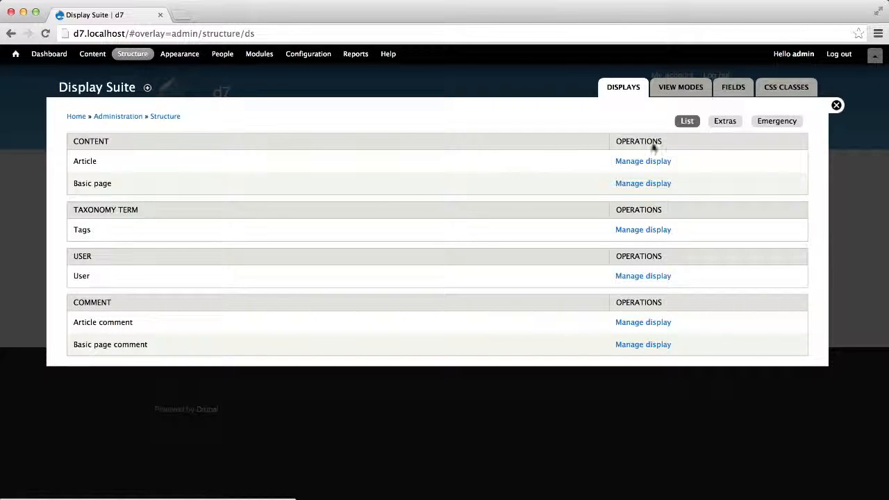
click(724, 120)
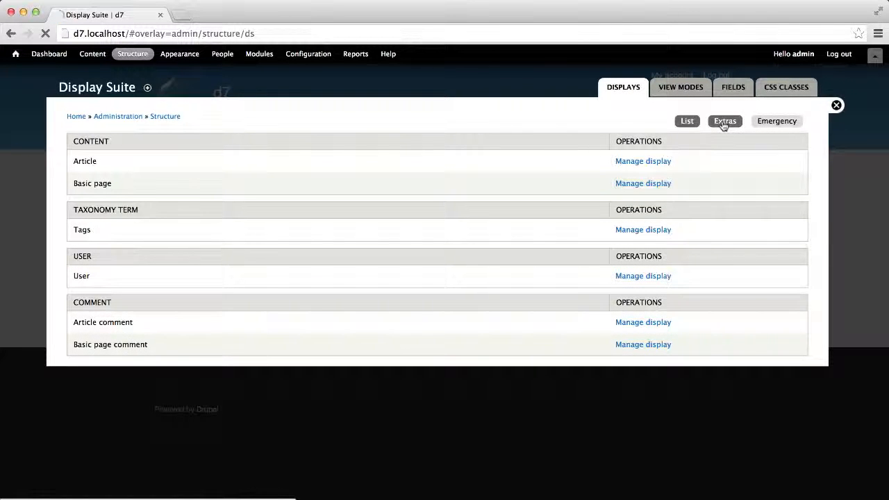
click(725, 120)
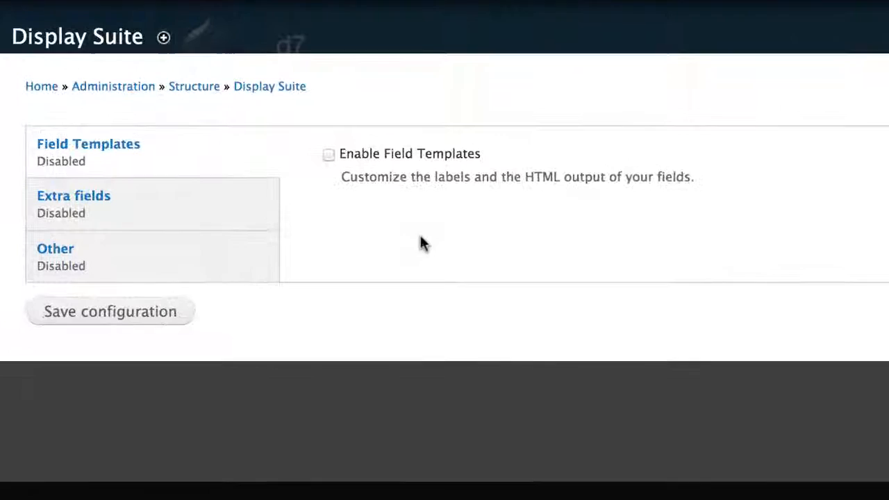
mouse_move(355, 243)
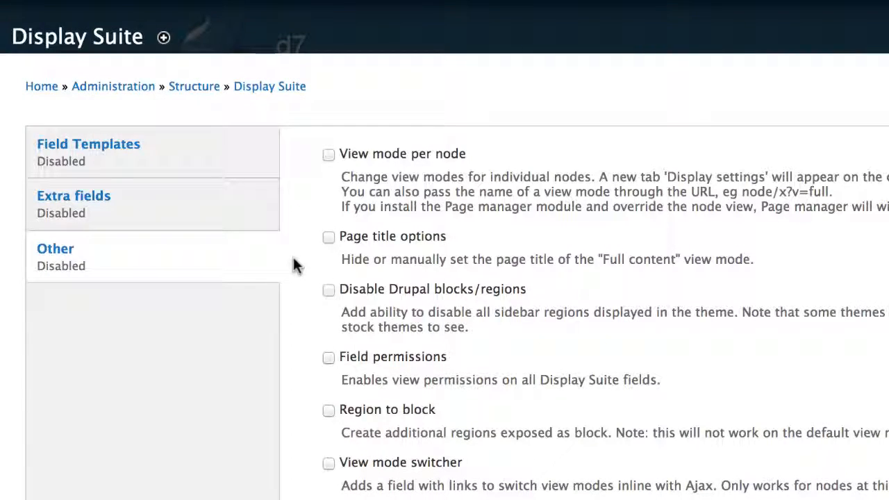
click(328, 155)
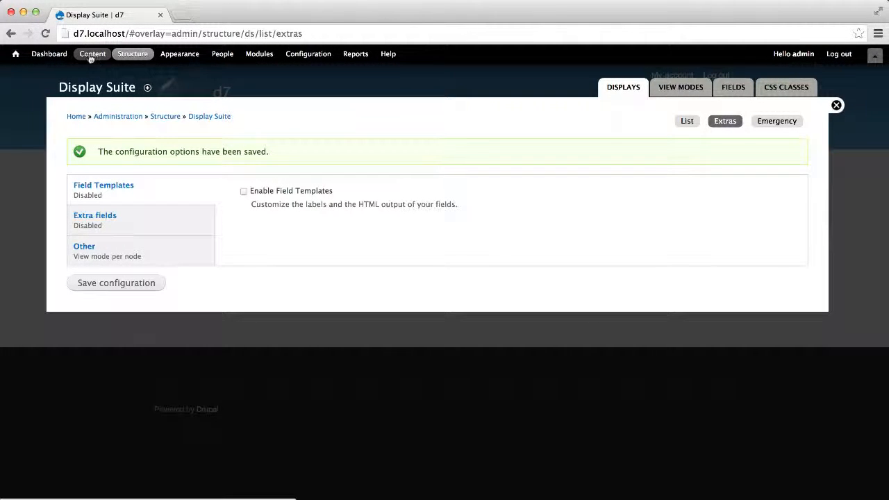
Start a new Article from the Content section.
click(91, 54)
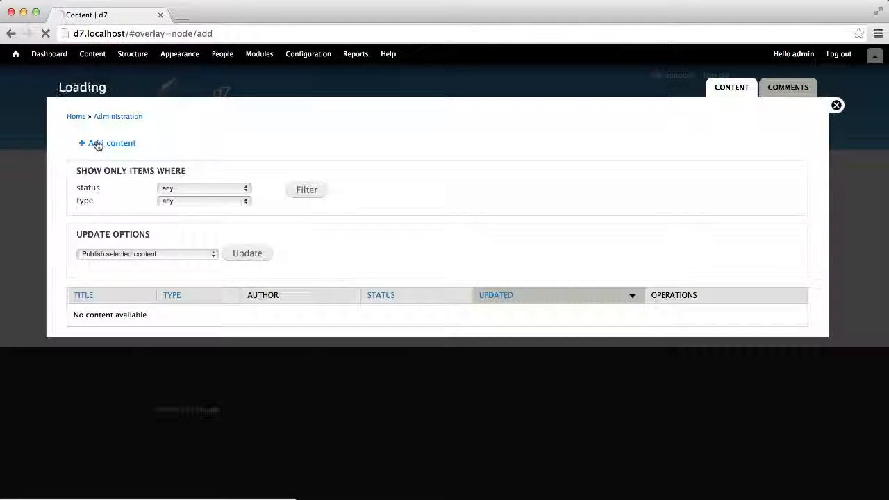
click(111, 142)
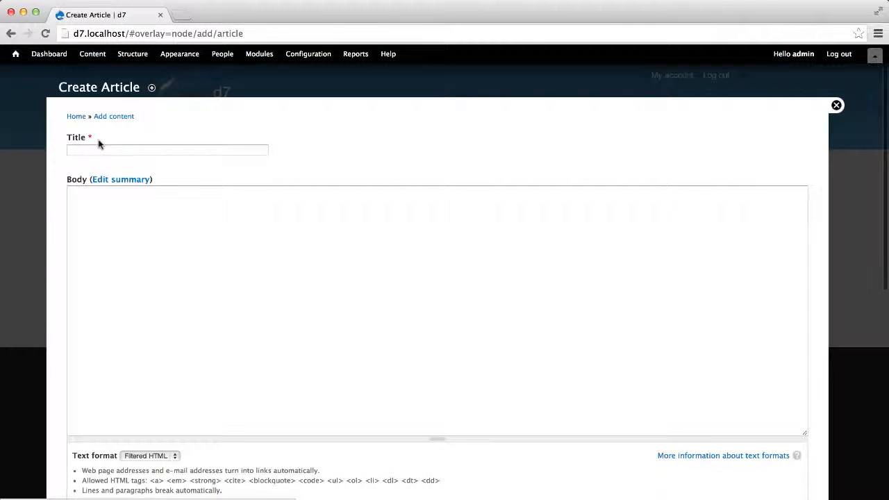
scroll(down, 3)
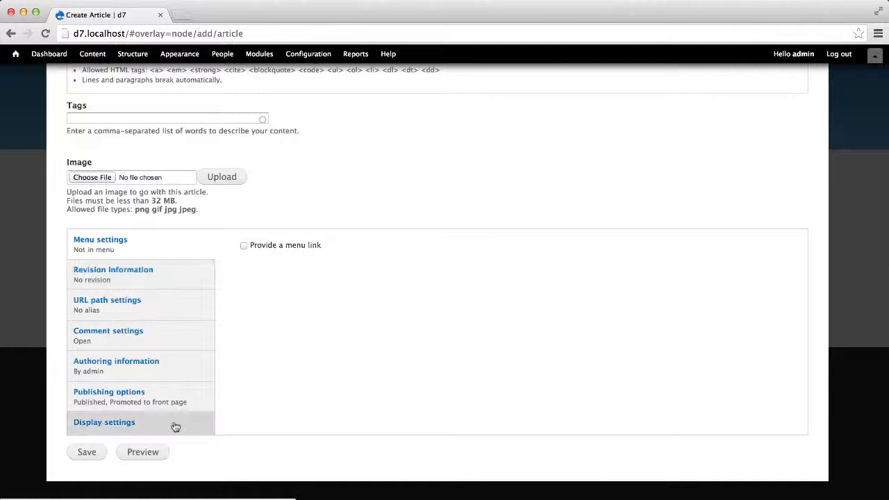
Set the article's Display settings view mode to 'Feature landing page'.
click(104, 422)
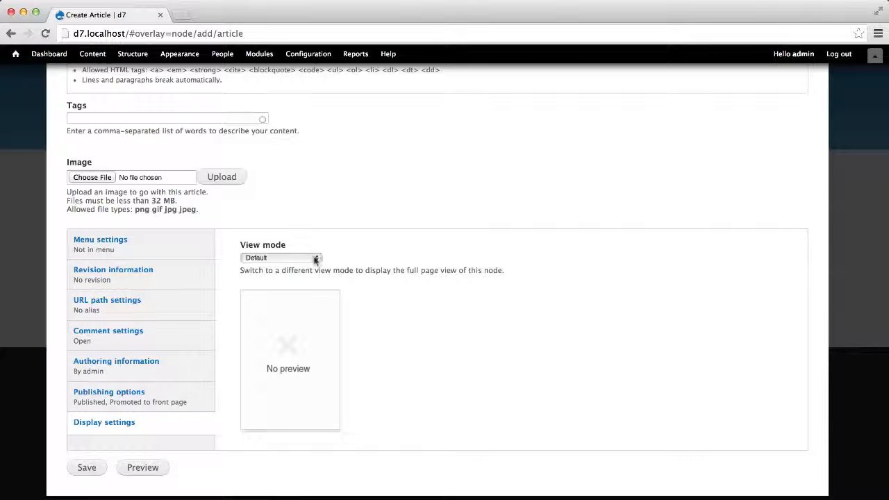
click(281, 258)
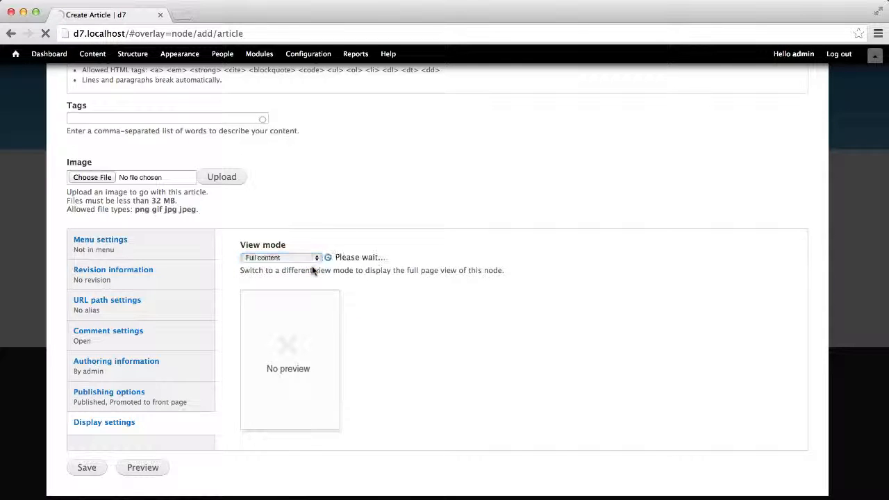
click(280, 258)
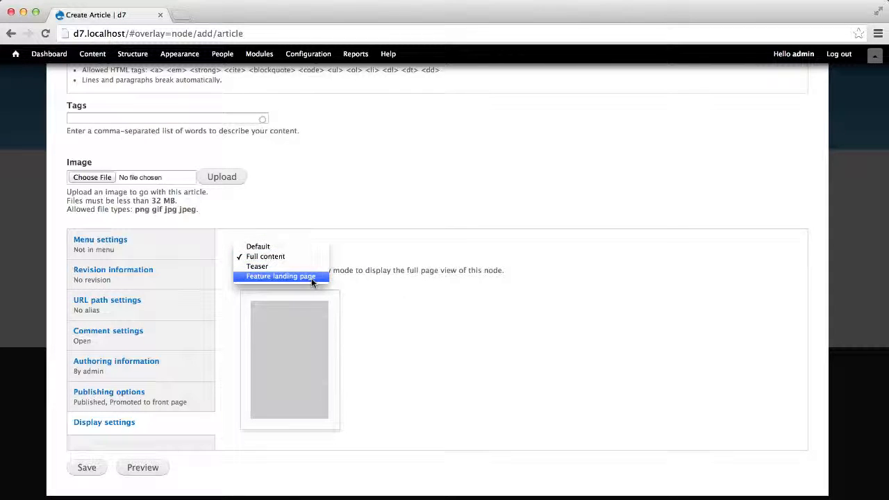
click(280, 276)
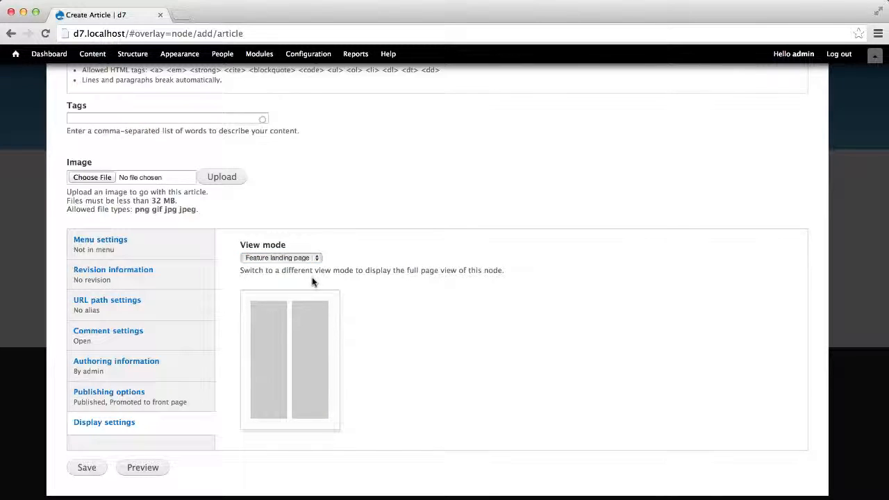